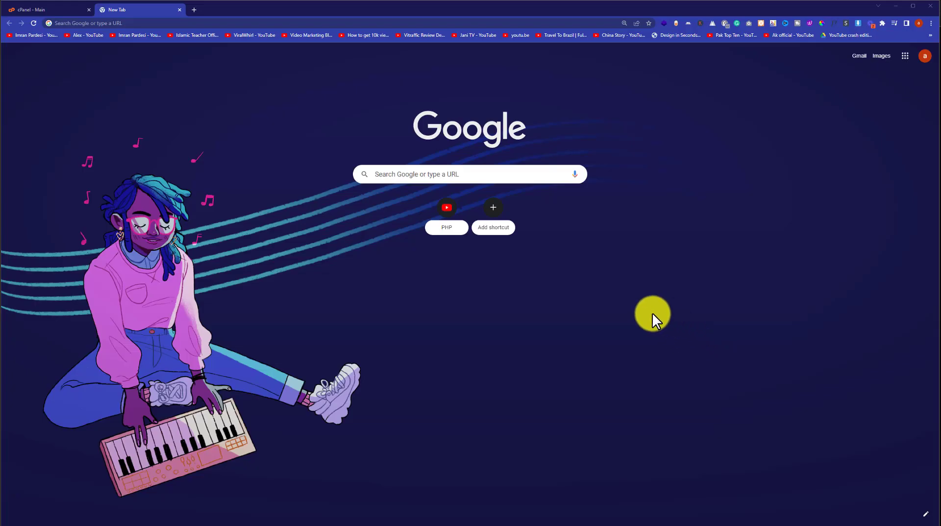
Return to the cPanel home page from the Chrome new tab.
{"action": "left_click", "coordinate": [40, 10]}
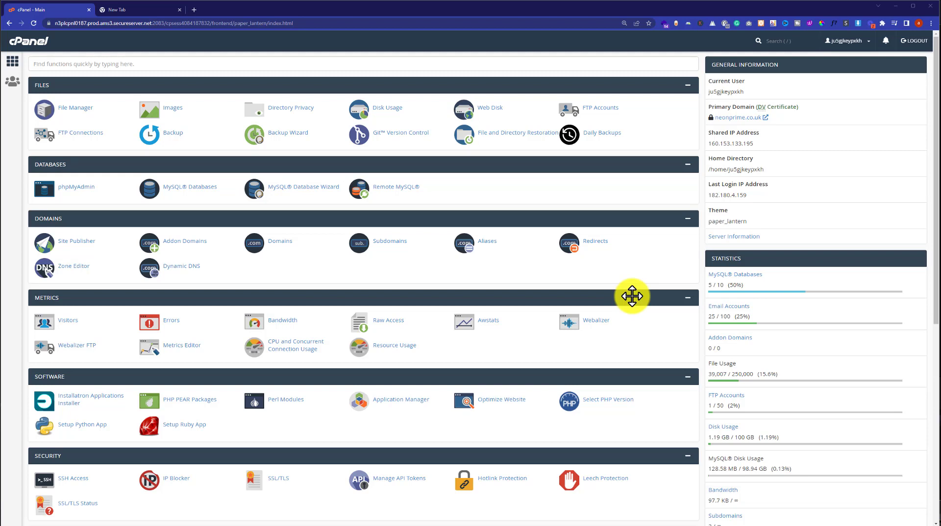
{"action": "mouse_move", "coordinate": [65, 84]}
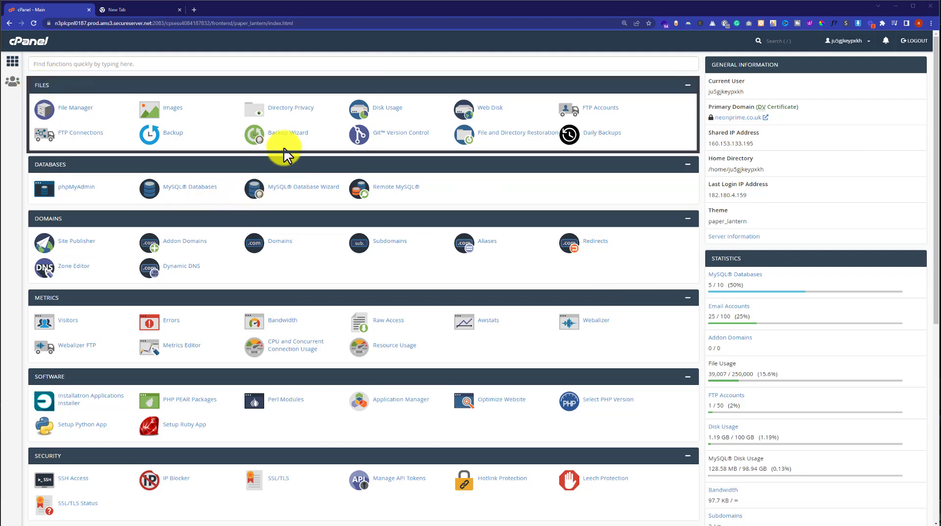
Launch the Backup Wizard from the Files section of the cPanel dashboard.
{"action": "left_click", "coordinate": [288, 133]}
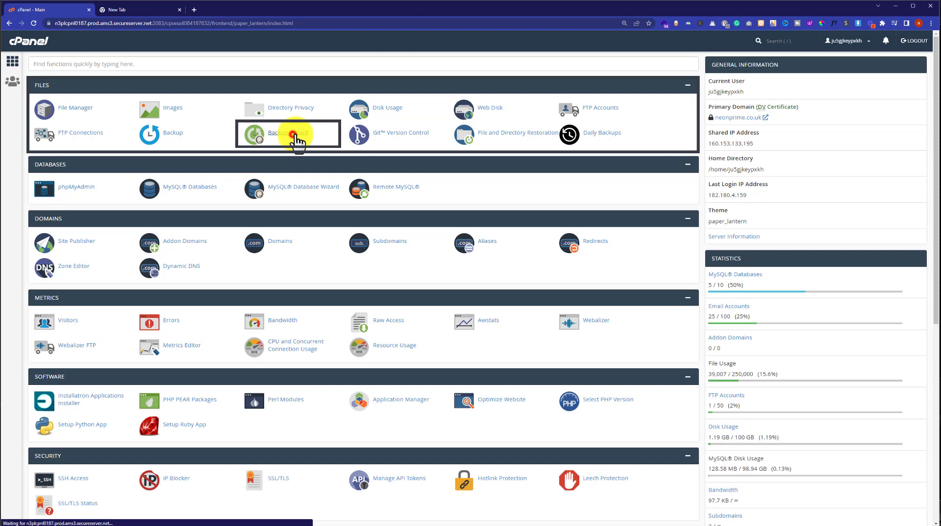
{"action": "left_click", "coordinate": [289, 134]}
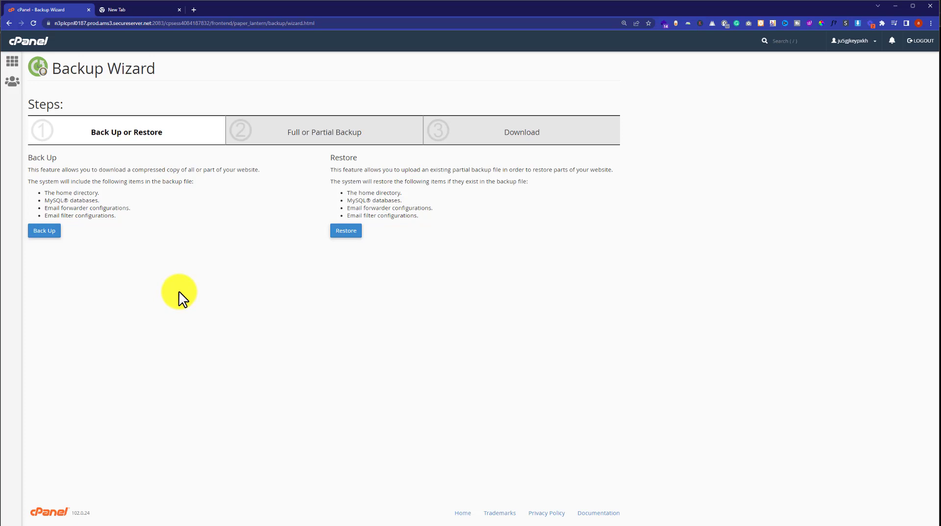
Choose a full website backup with the Home Directory as its destination.
{"action": "left_click", "coordinate": [44, 230]}
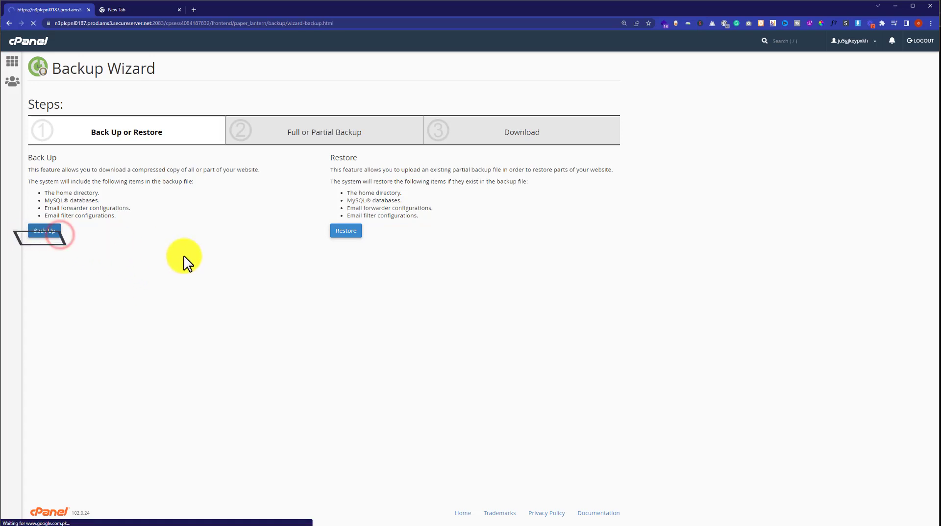
{"action": "left_click", "coordinate": [43, 230]}
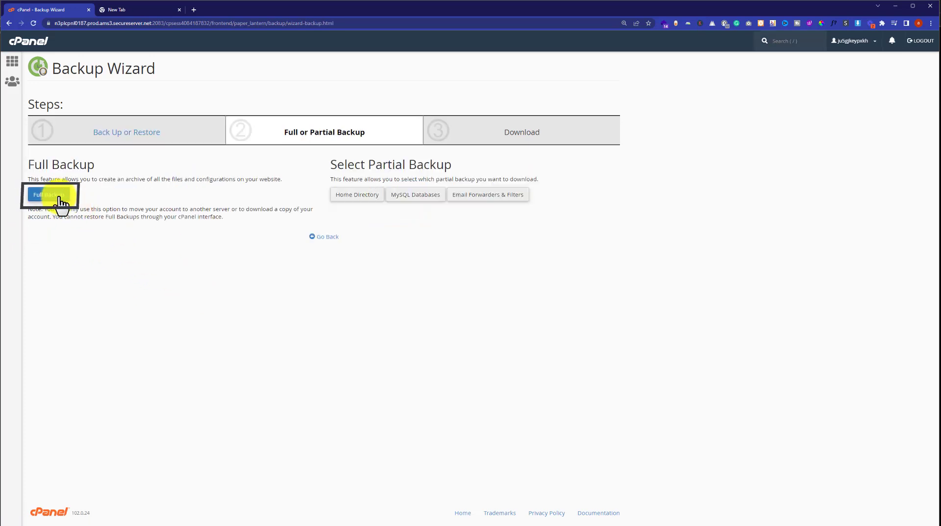
{"action": "left_click", "coordinate": [51, 195]}
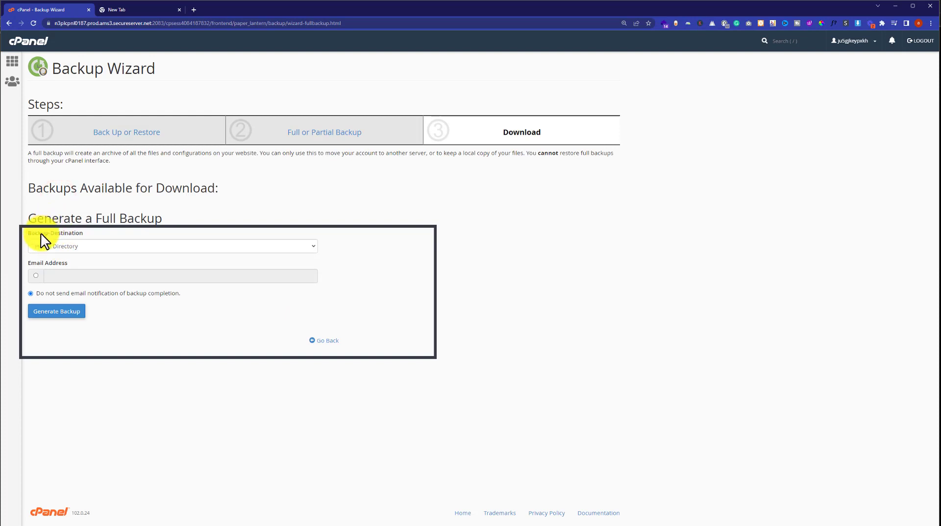
{"action": "left_click", "coordinate": [171, 246]}
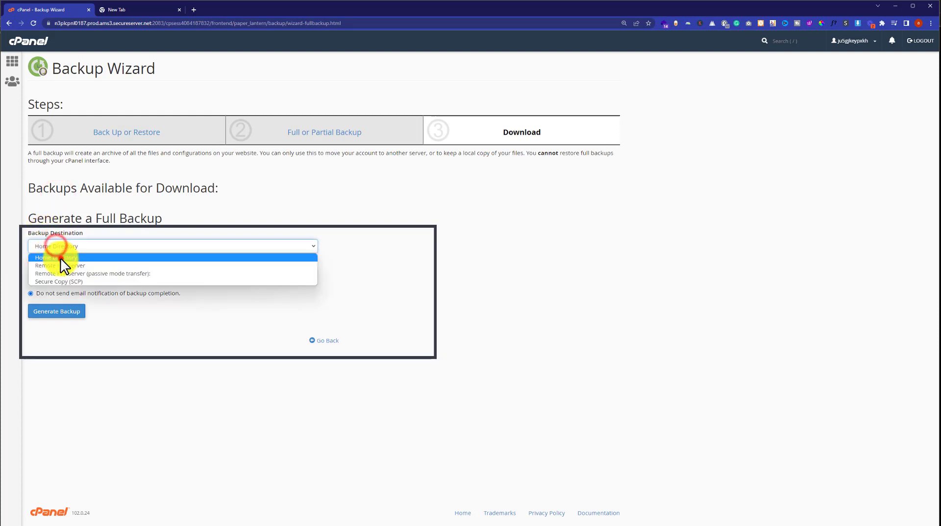
{"action": "left_click", "coordinate": [53, 257]}
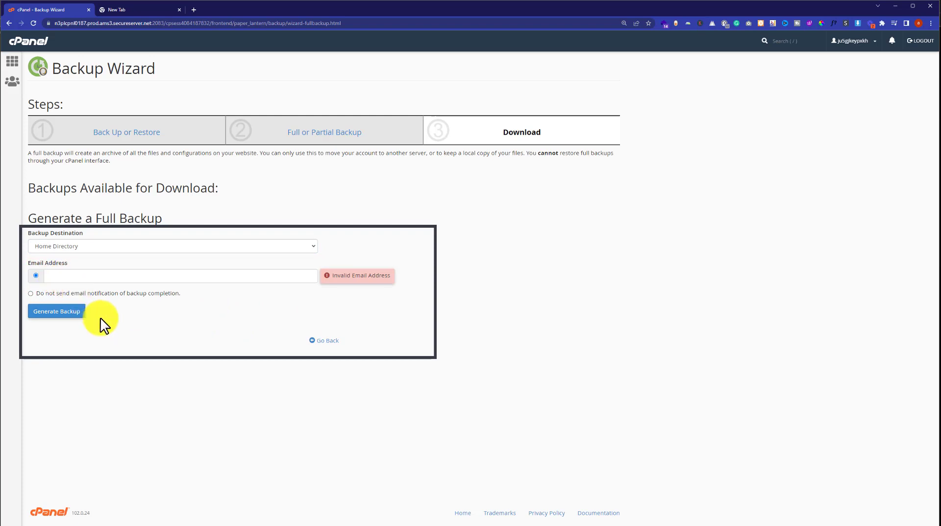
{"action": "mouse_move", "coordinate": [129, 333]}
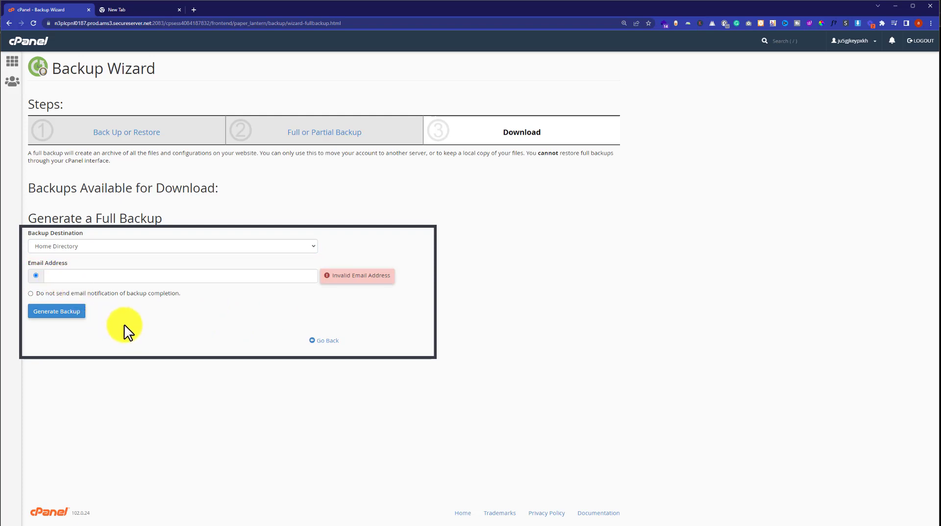
Disable the completion email notification and generate the full backup.
{"action": "left_click", "coordinate": [31, 293]}
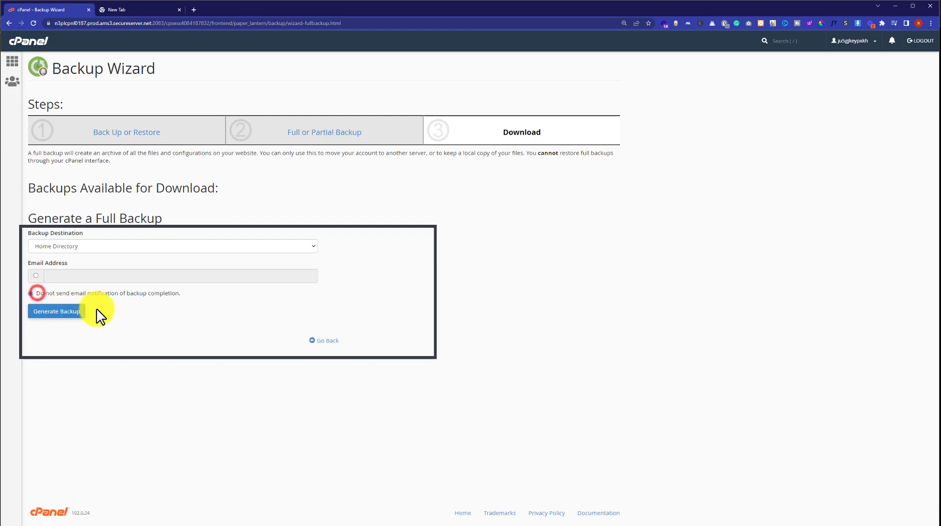
{"action": "left_click", "coordinate": [30, 294]}
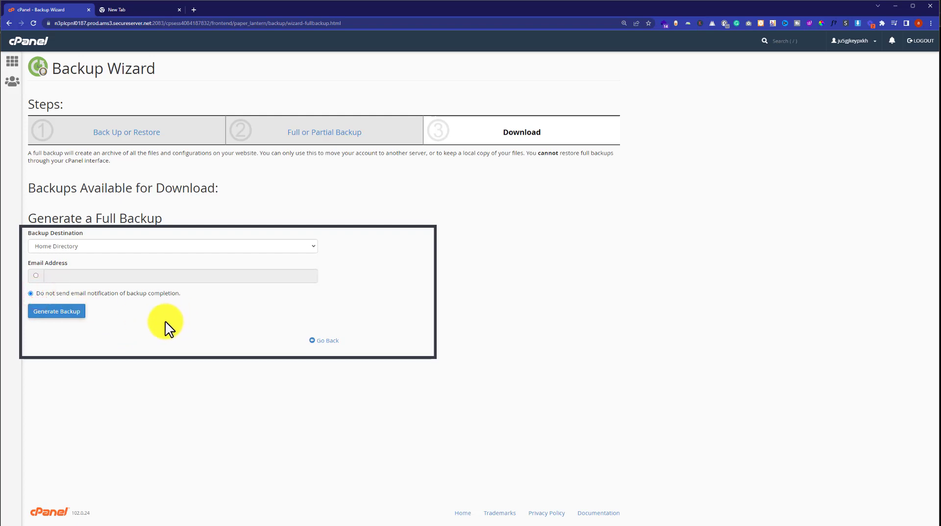
{"action": "left_click", "coordinate": [57, 311]}
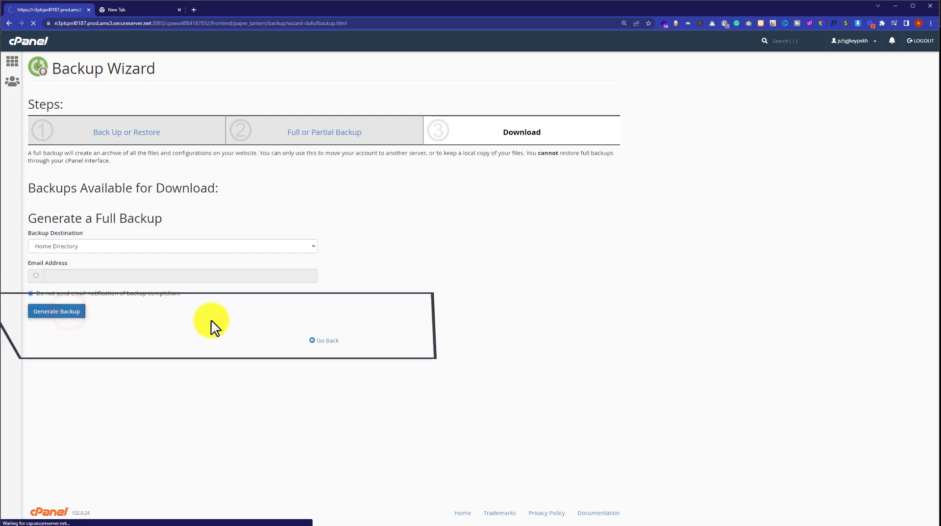
Leave the 'Full Backup in Progress' page and return to the wizard's first step.
{"action": "left_click", "coordinate": [57, 311]}
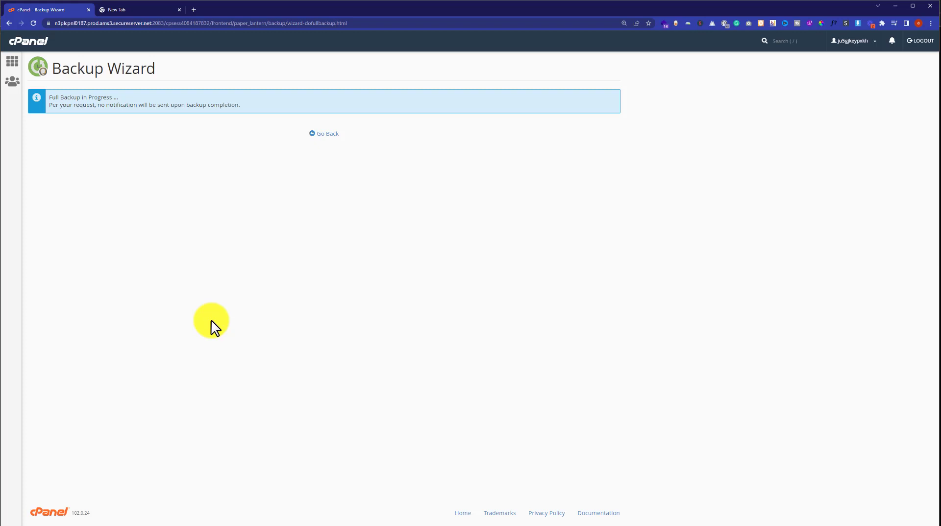
{"action": "left_click", "coordinate": [323, 133]}
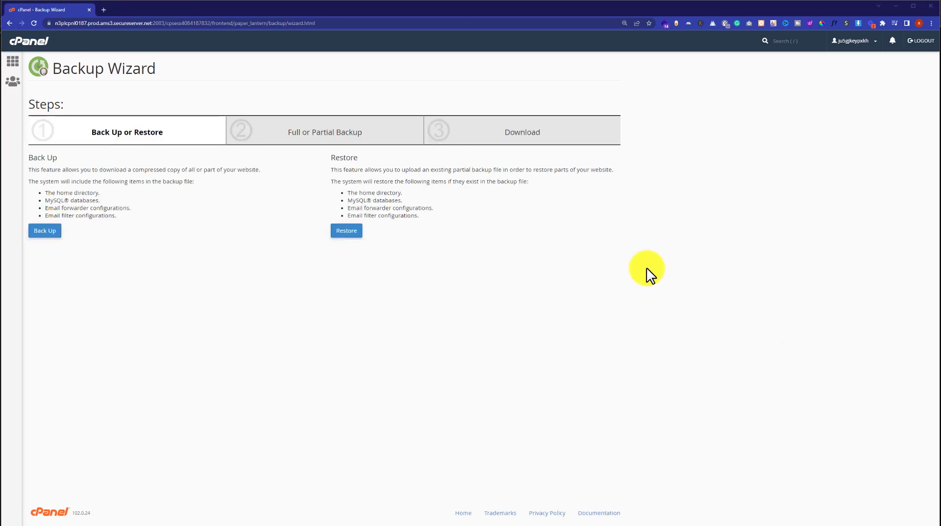
{"action": "mouse_move", "coordinate": [479, 150]}
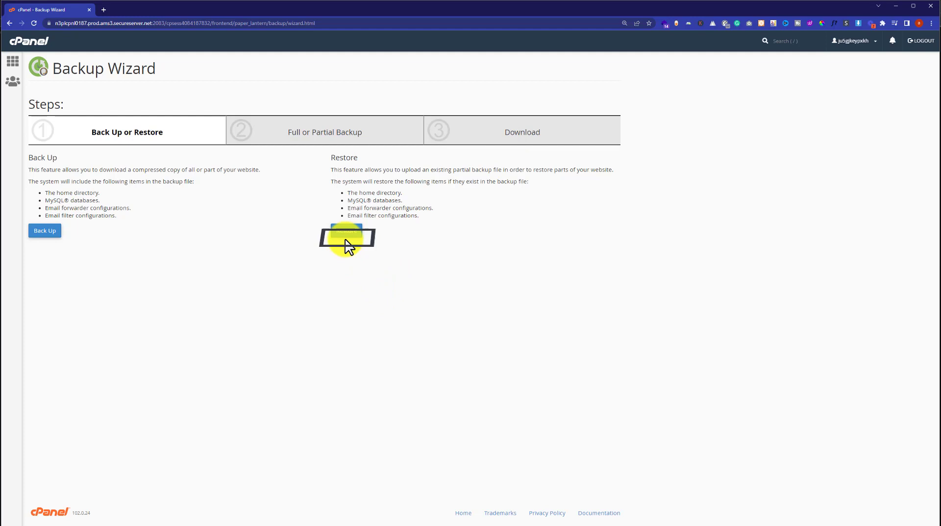
Choose to restore the Home Directory and browse for a backup file.
{"action": "left_click", "coordinate": [347, 232]}
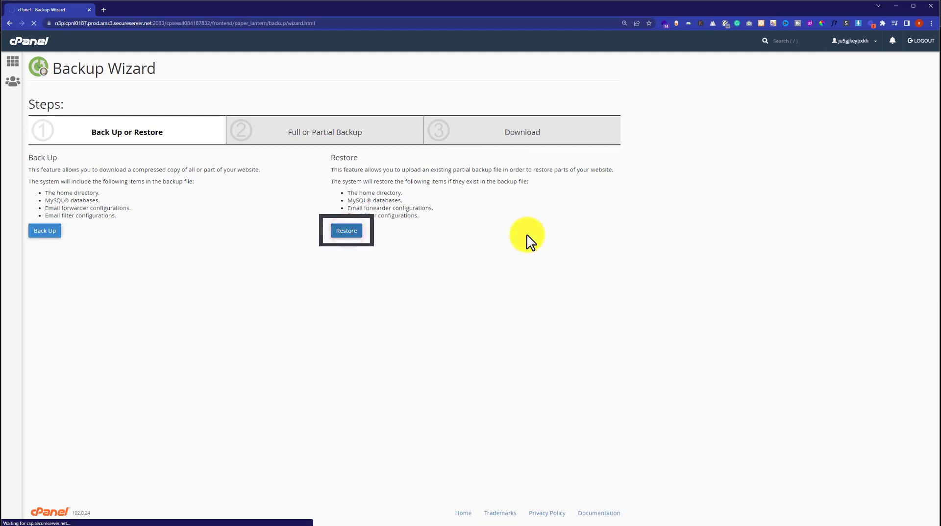
{"action": "left_click", "coordinate": [346, 230]}
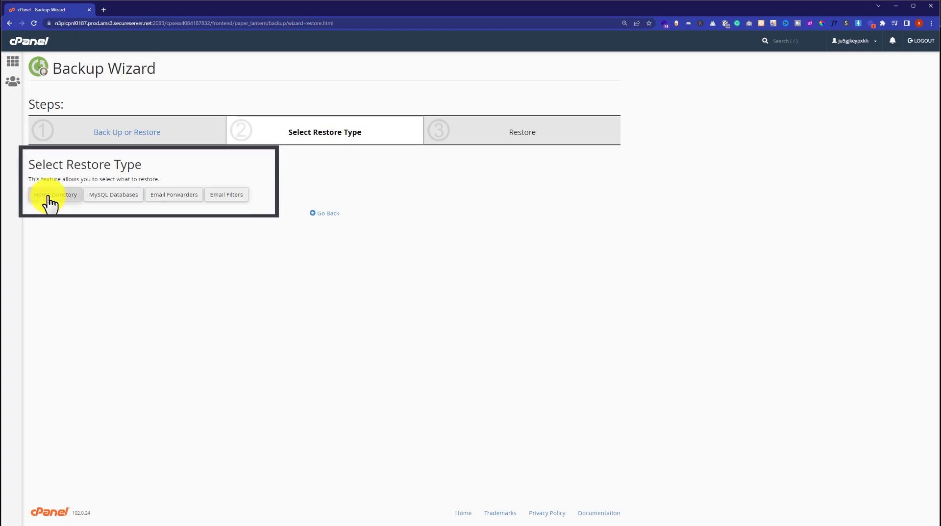
{"action": "left_click", "coordinate": [55, 195]}
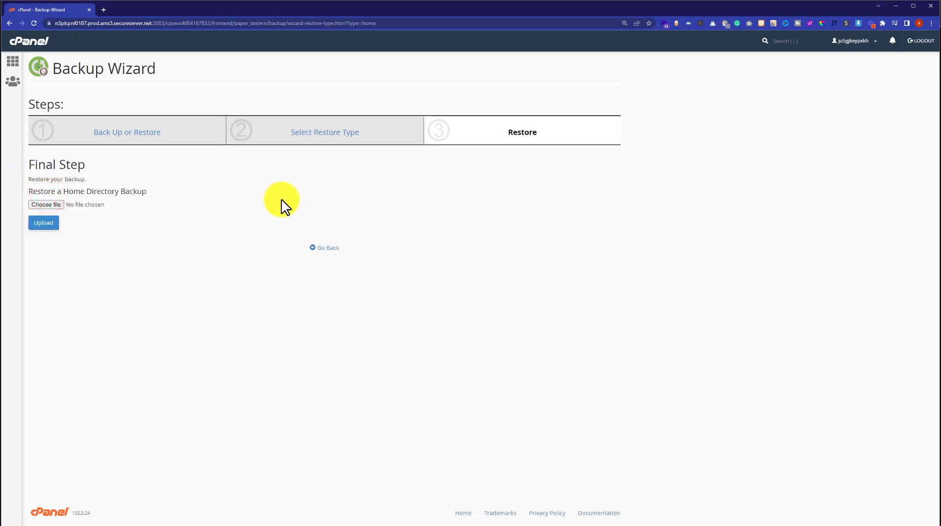
{"action": "left_click", "coordinate": [45, 204]}
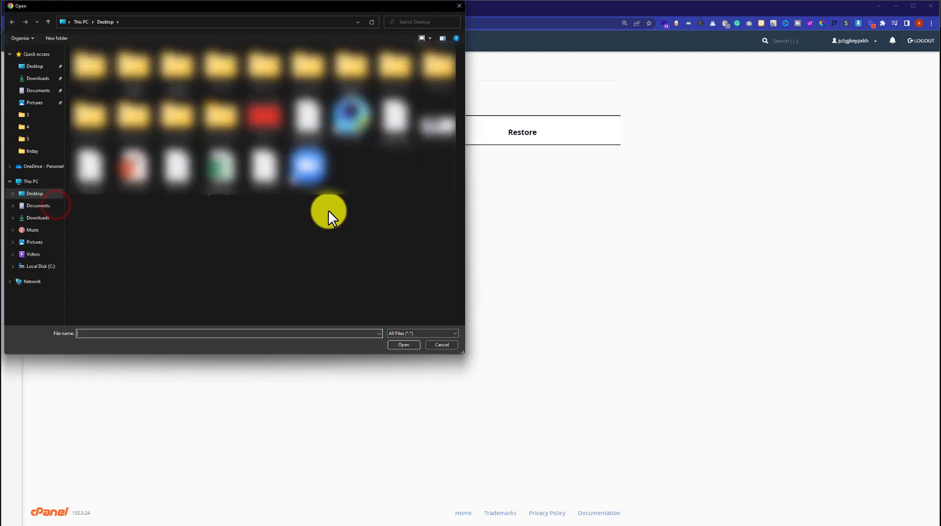
Select the home directory backup .tar.gz.zip from Downloads and upload it.
{"action": "left_click", "coordinate": [38, 79]}
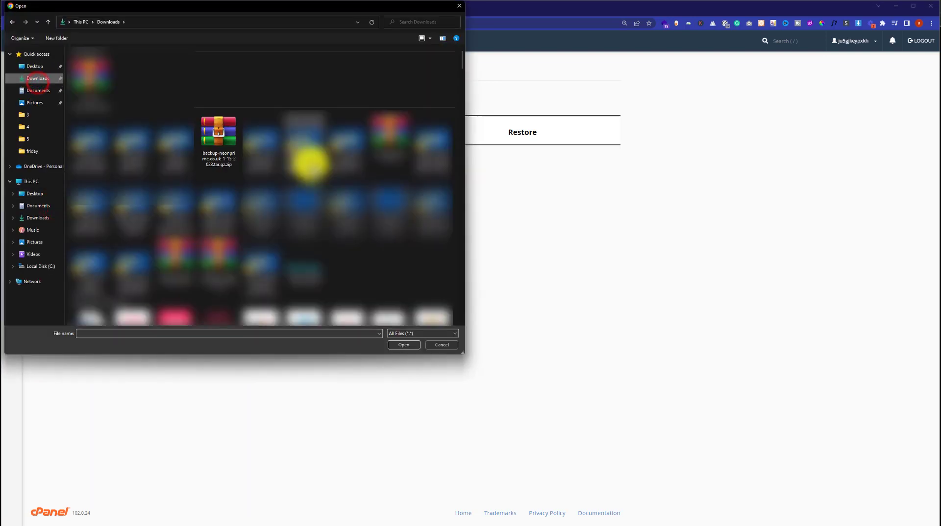
{"action": "left_click", "coordinate": [219, 132]}
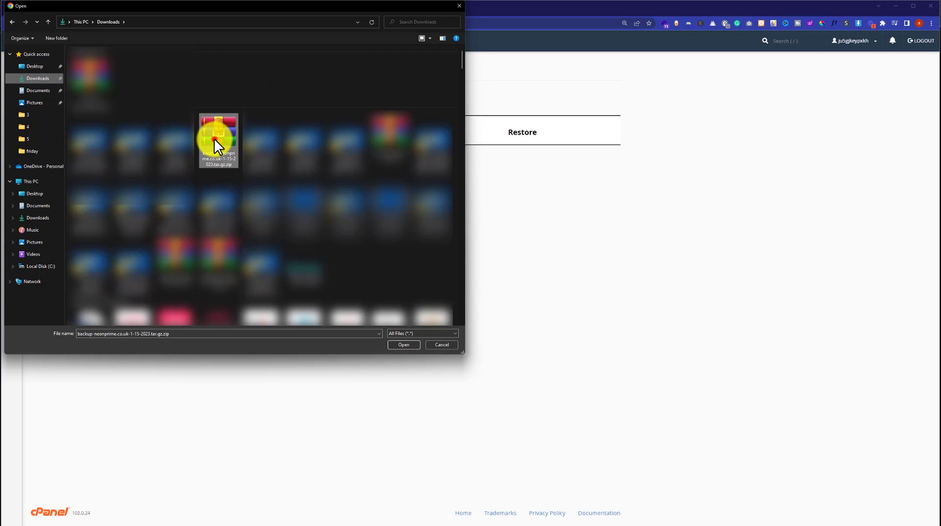
{"action": "left_click", "coordinate": [403, 346]}
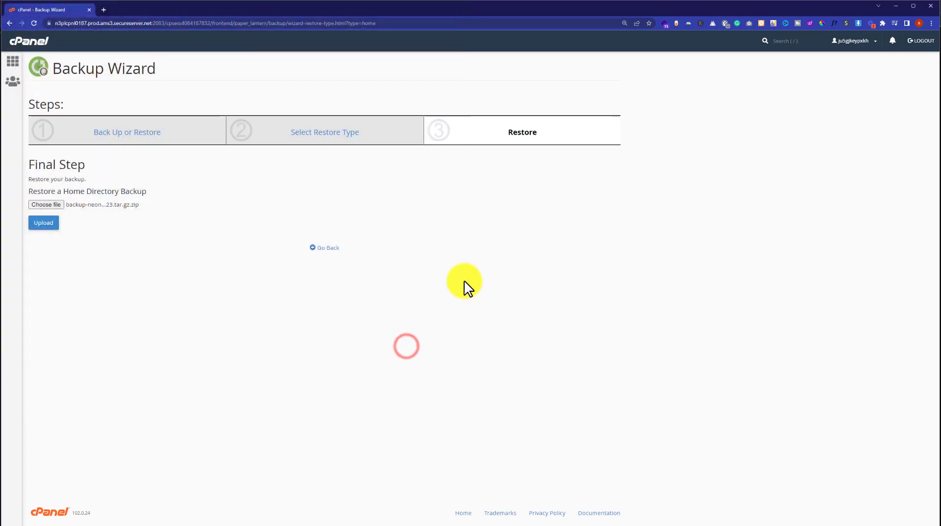
{"action": "left_click", "coordinate": [43, 223]}
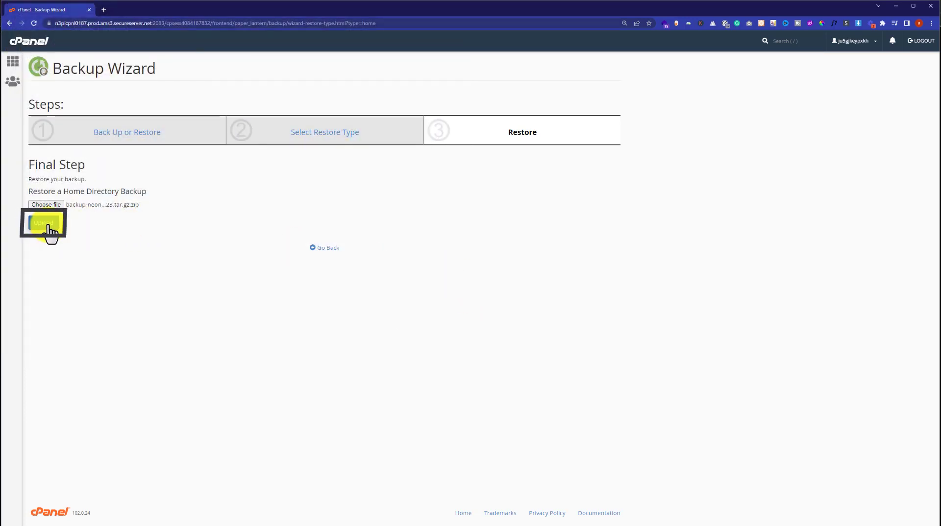